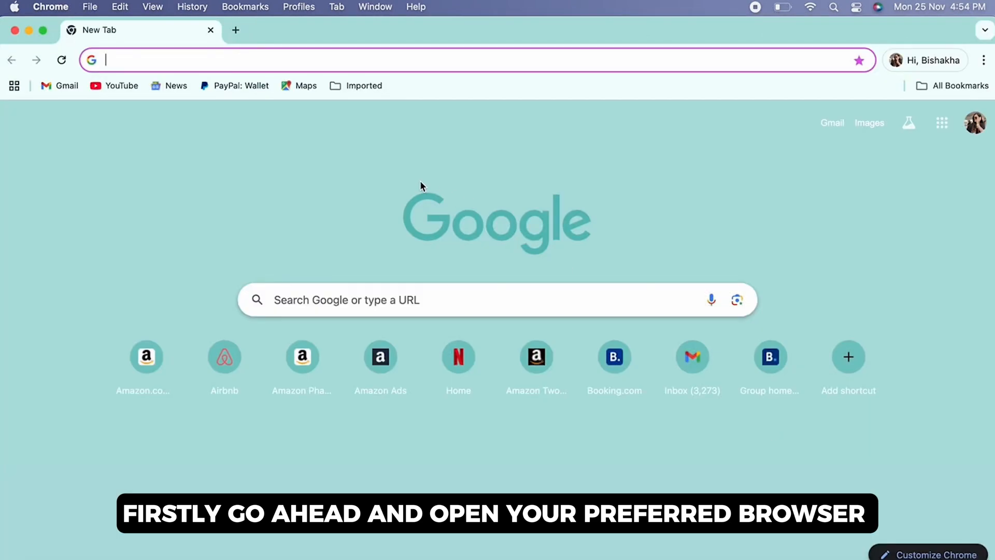
Go to booking.com in Google Chrome
type("booking.com/?logged_out=1")
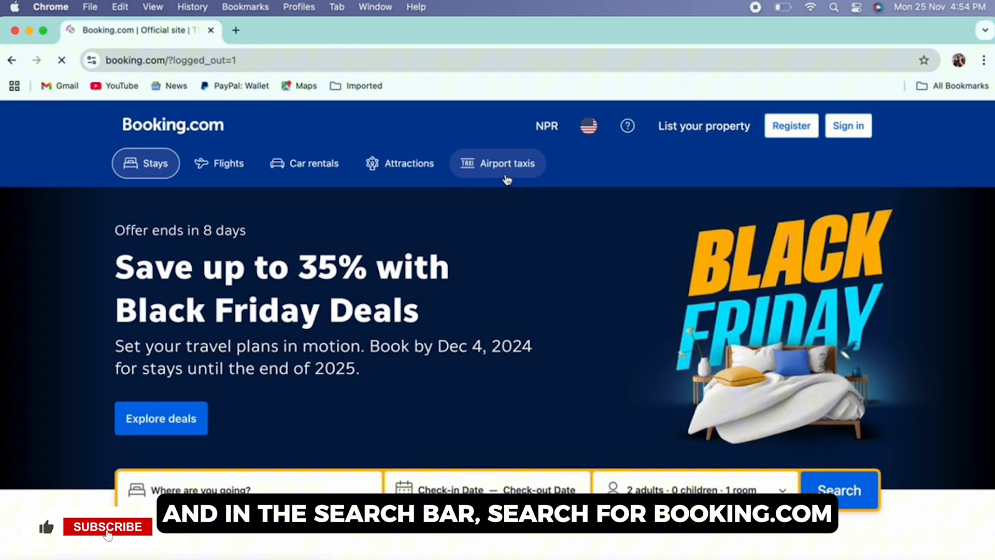
Choose Register in the Booking.com header to start a new account
left_click(107, 527)
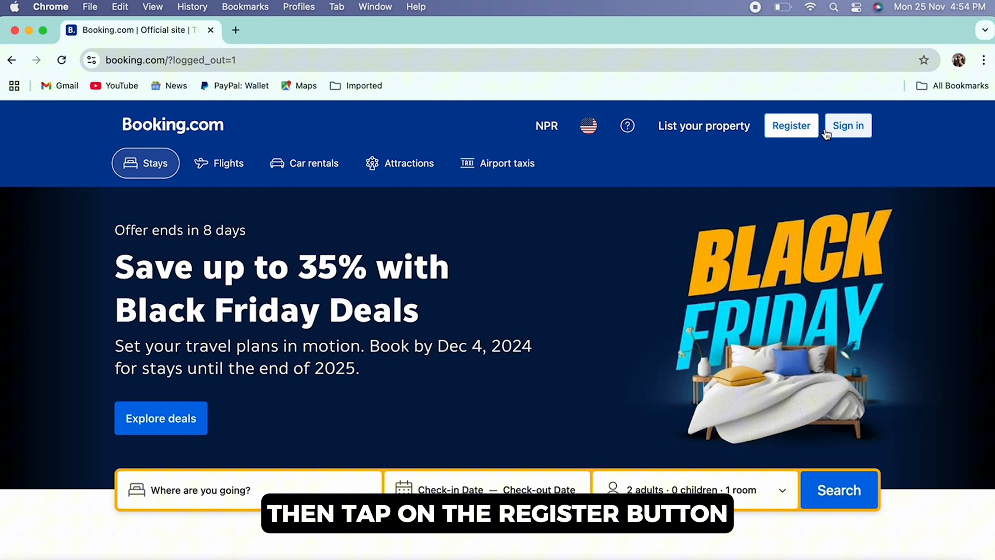
left_click(791, 125)
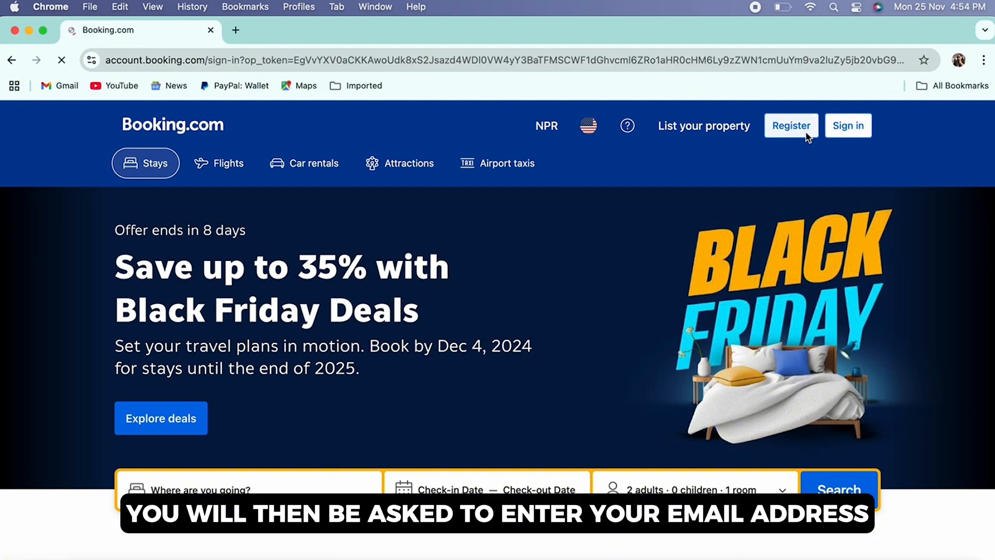
left_click(847, 124)
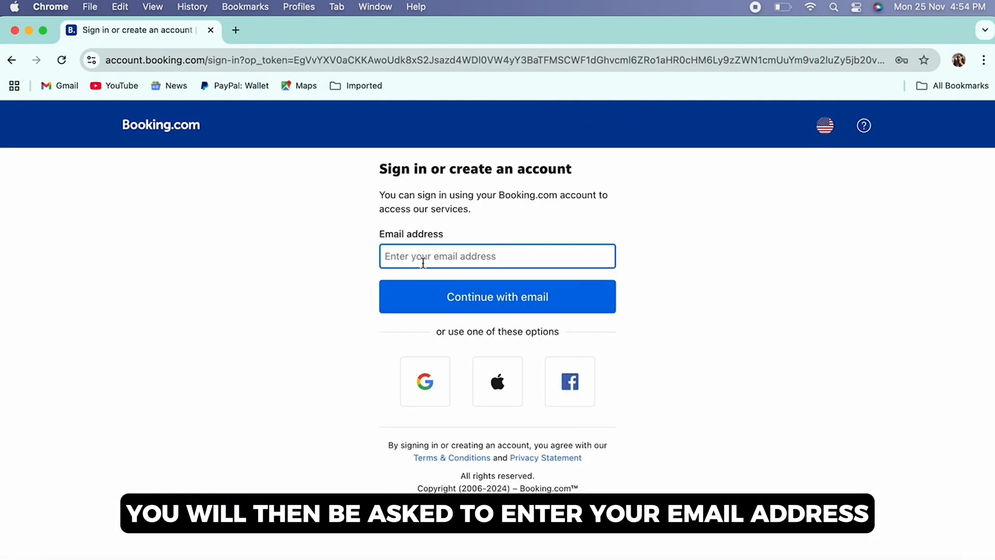
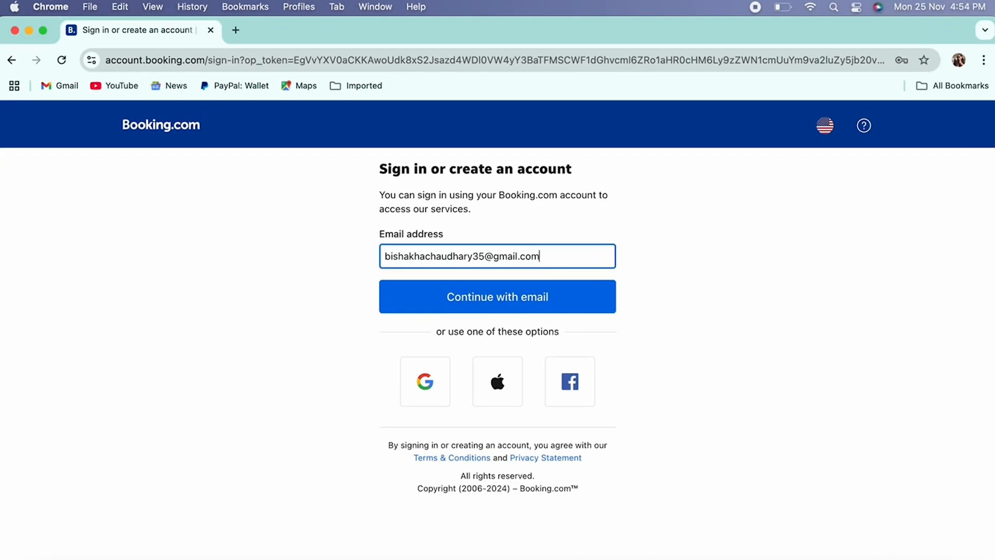
left_click(497, 296)
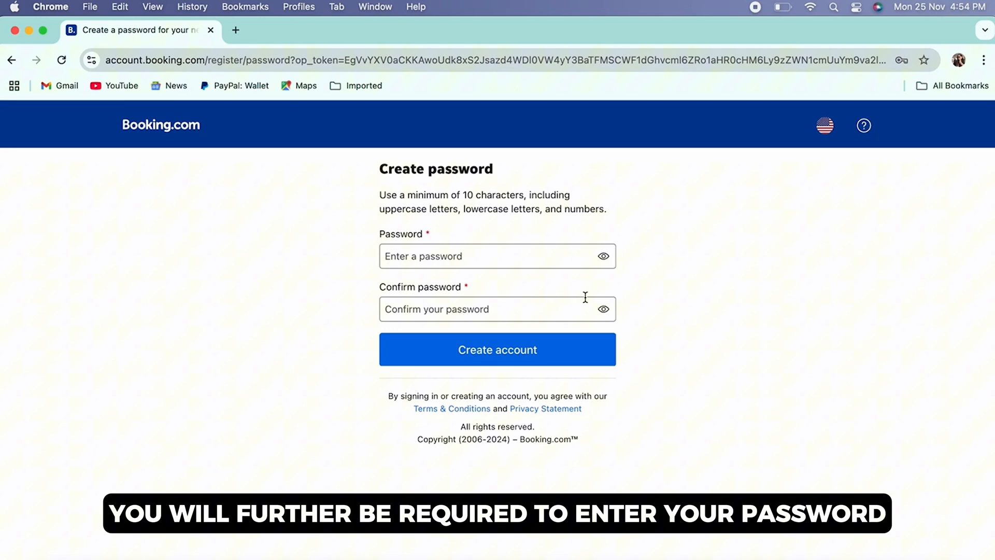
Enter and confirm the new password, then create the account
type("•••")
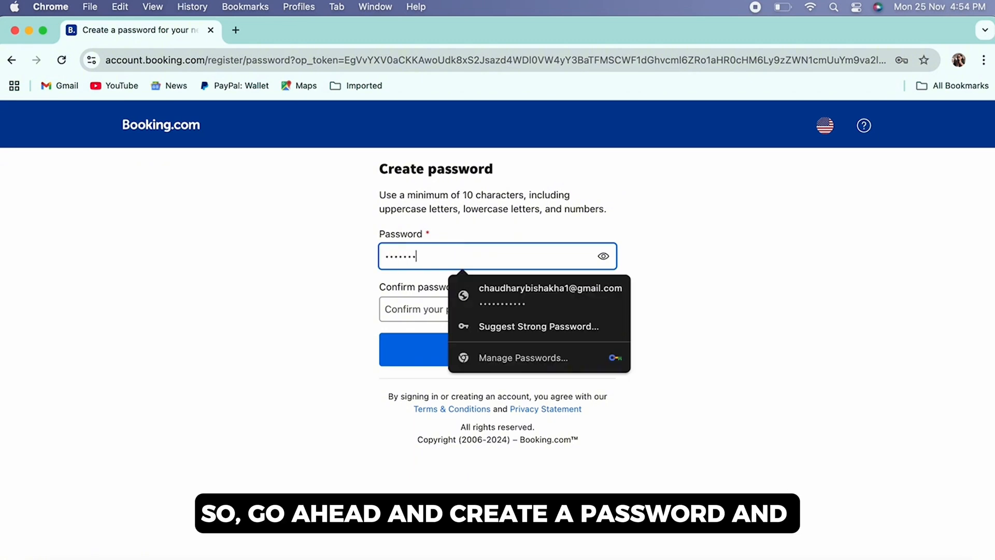
left_click(497, 309)
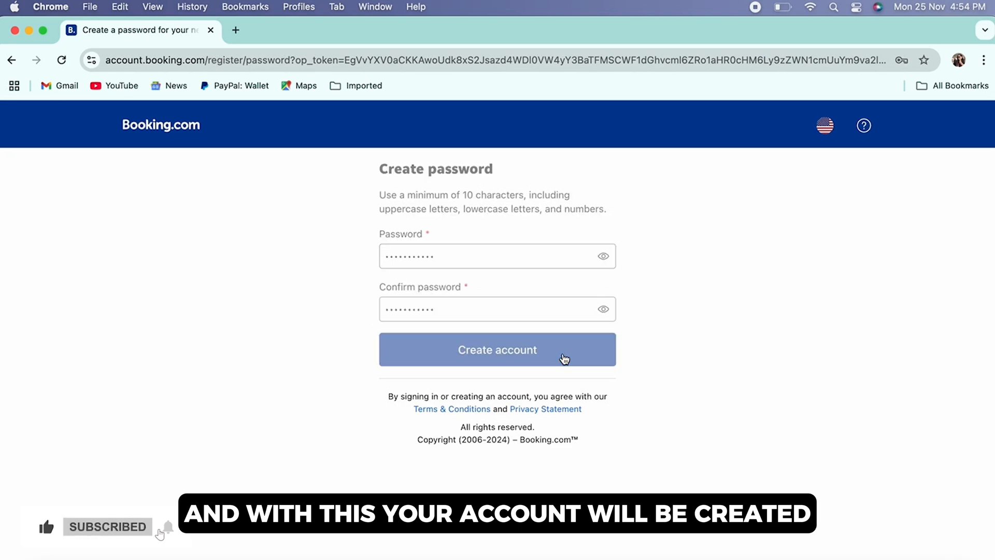
left_click(497, 349)
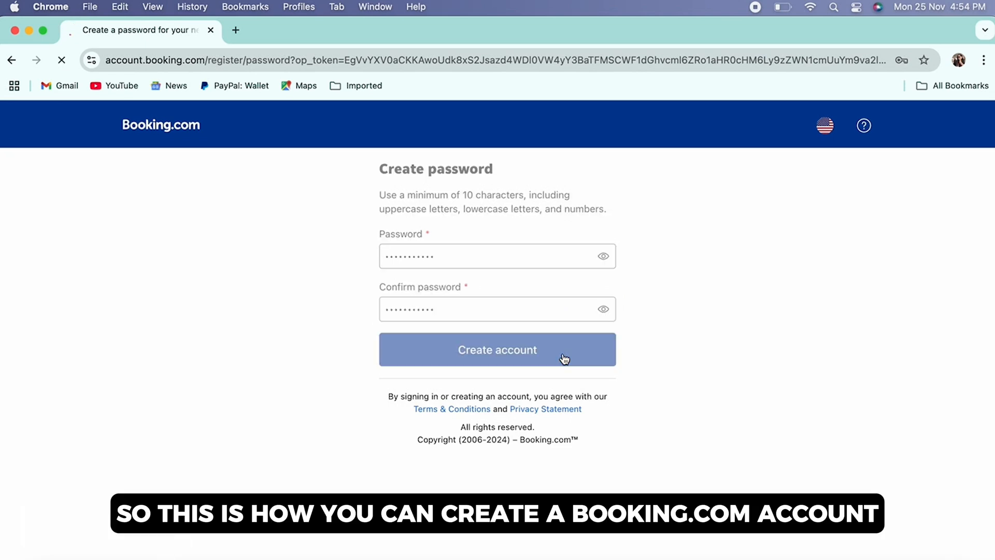
left_click(497, 350)
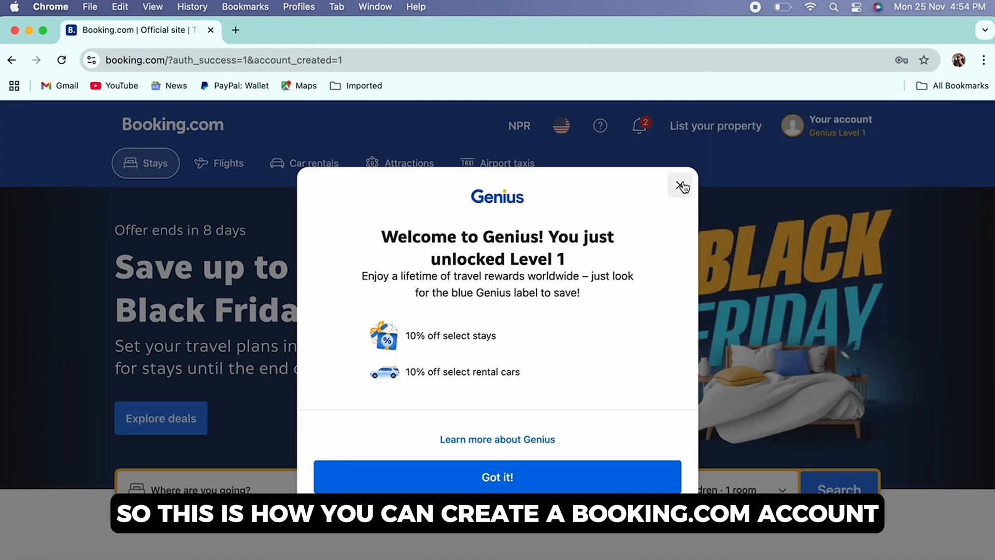
Dismiss the Genius Level 1 welcome popup and close the browser
left_click(681, 186)
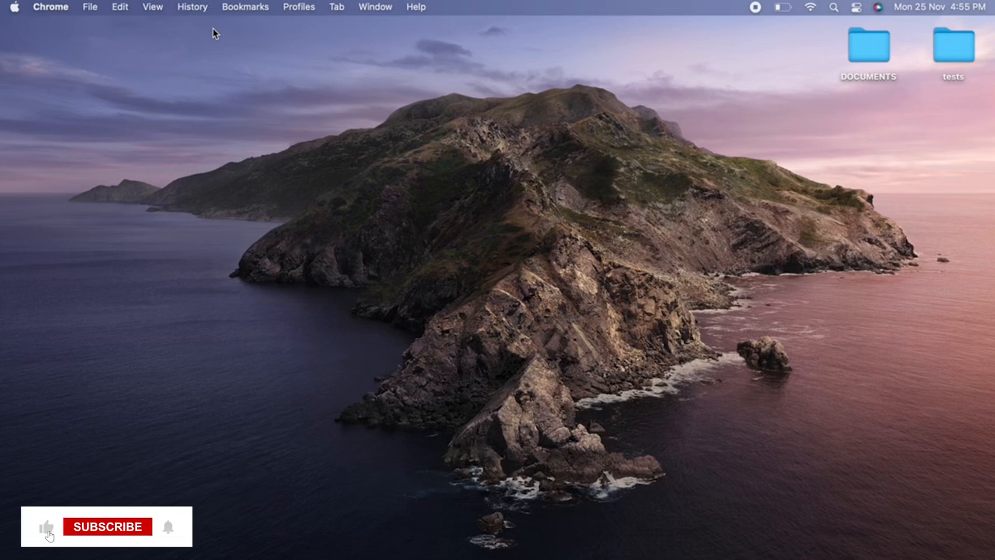
left_click(107, 527)
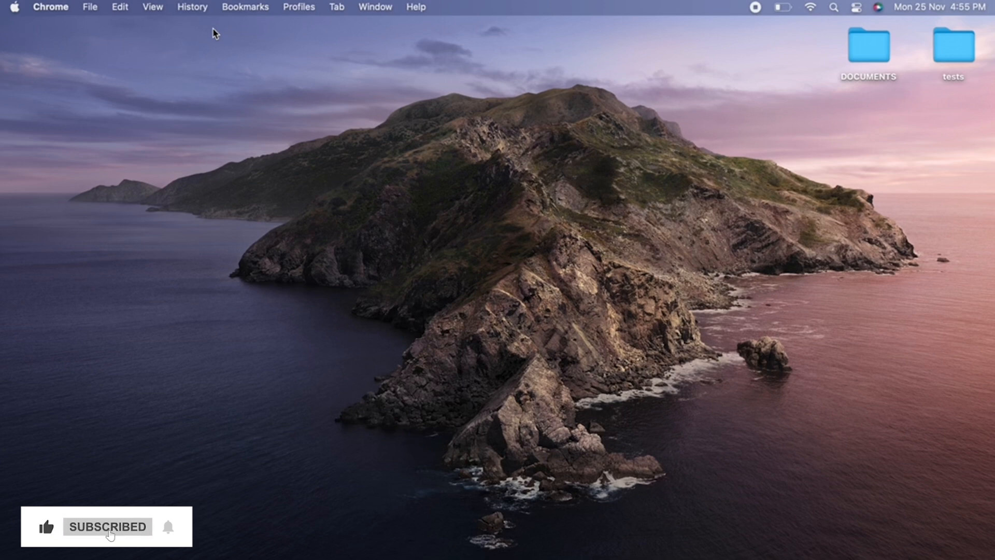